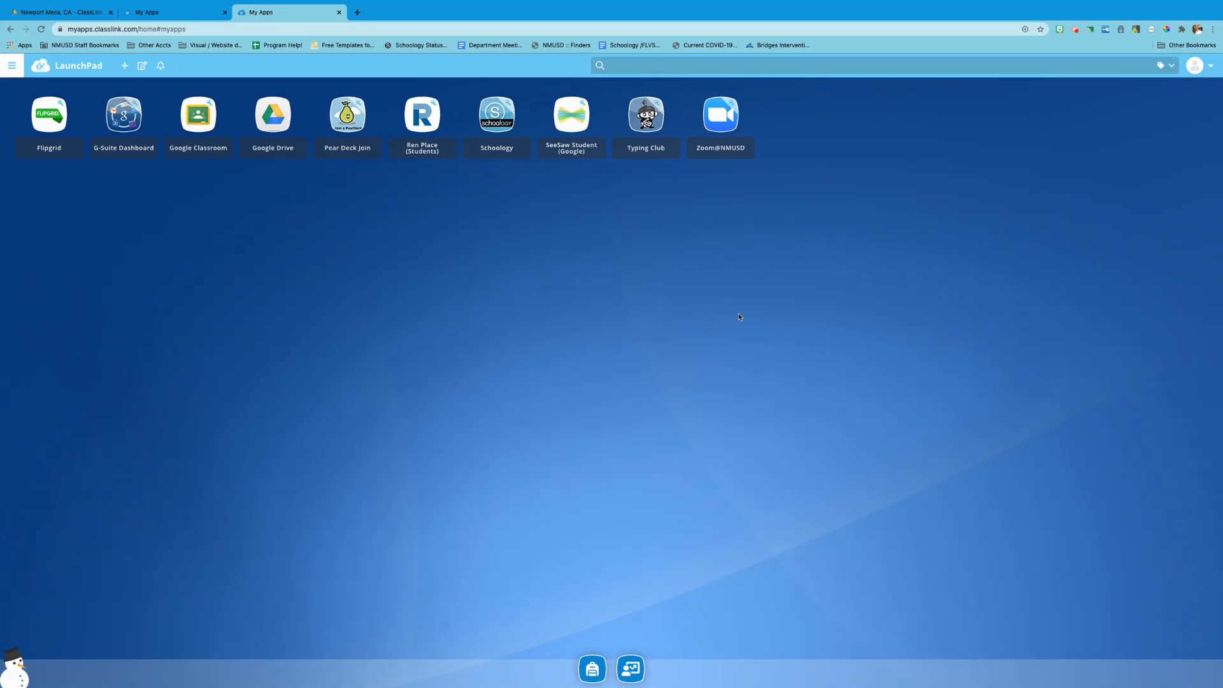
mouse_move(625, 293)
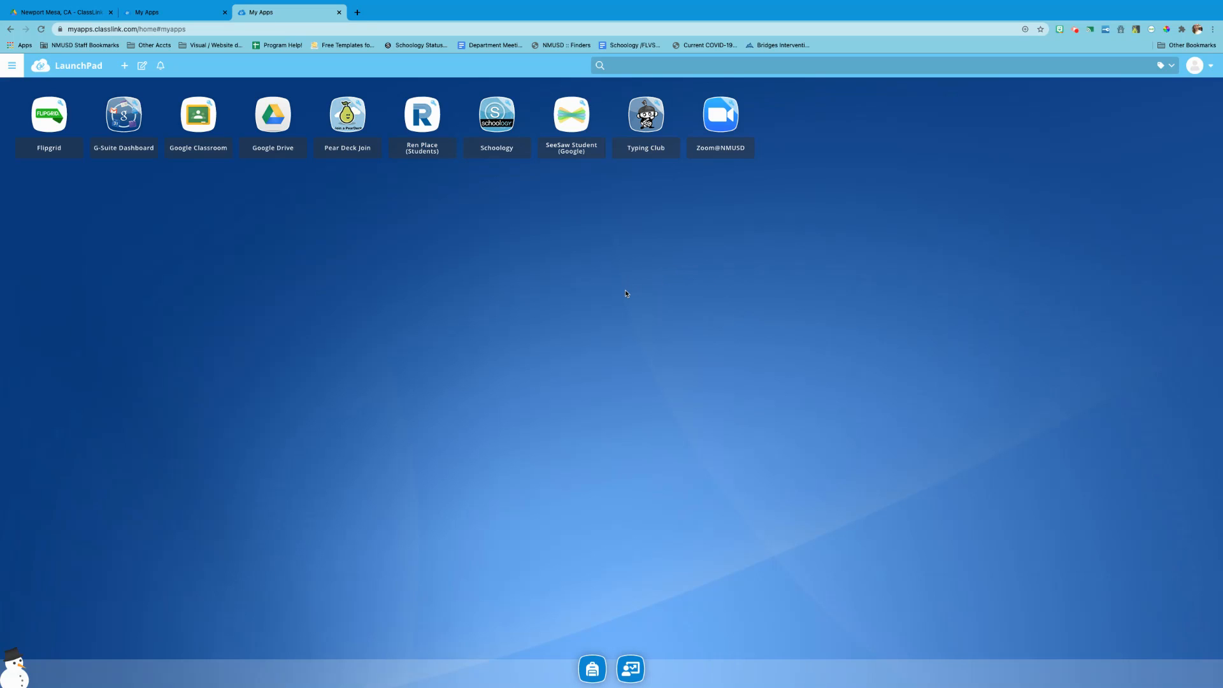
mouse_move(241, 183)
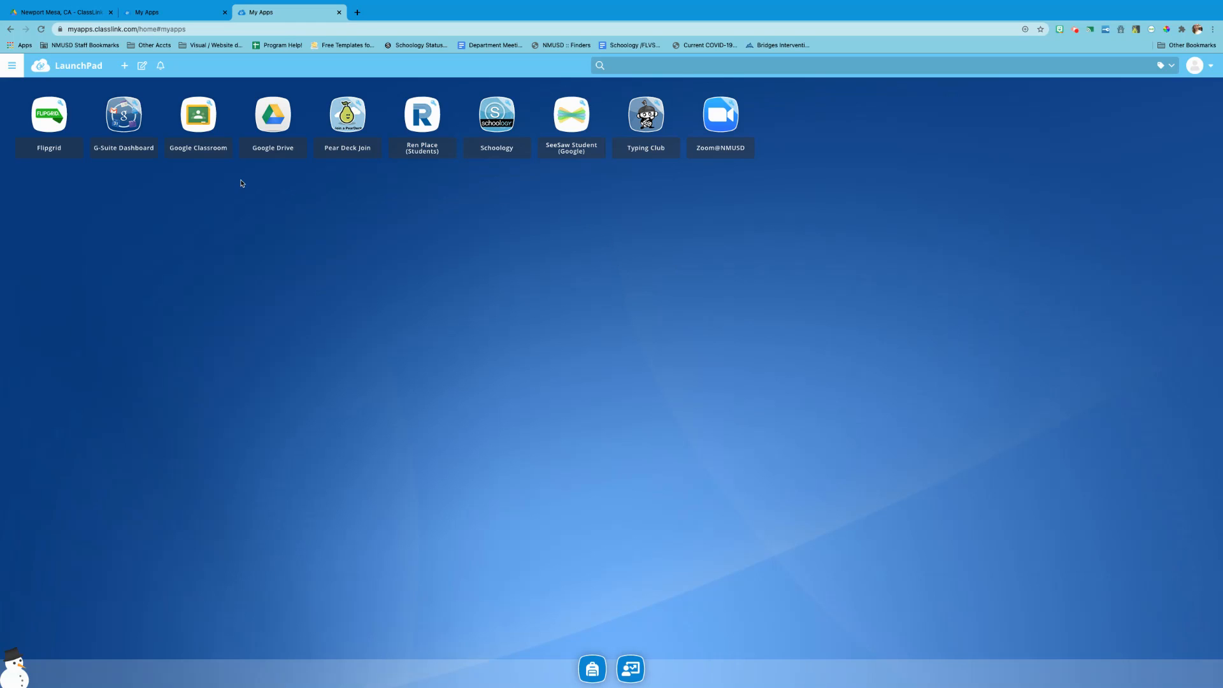
mouse_move(754, 143)
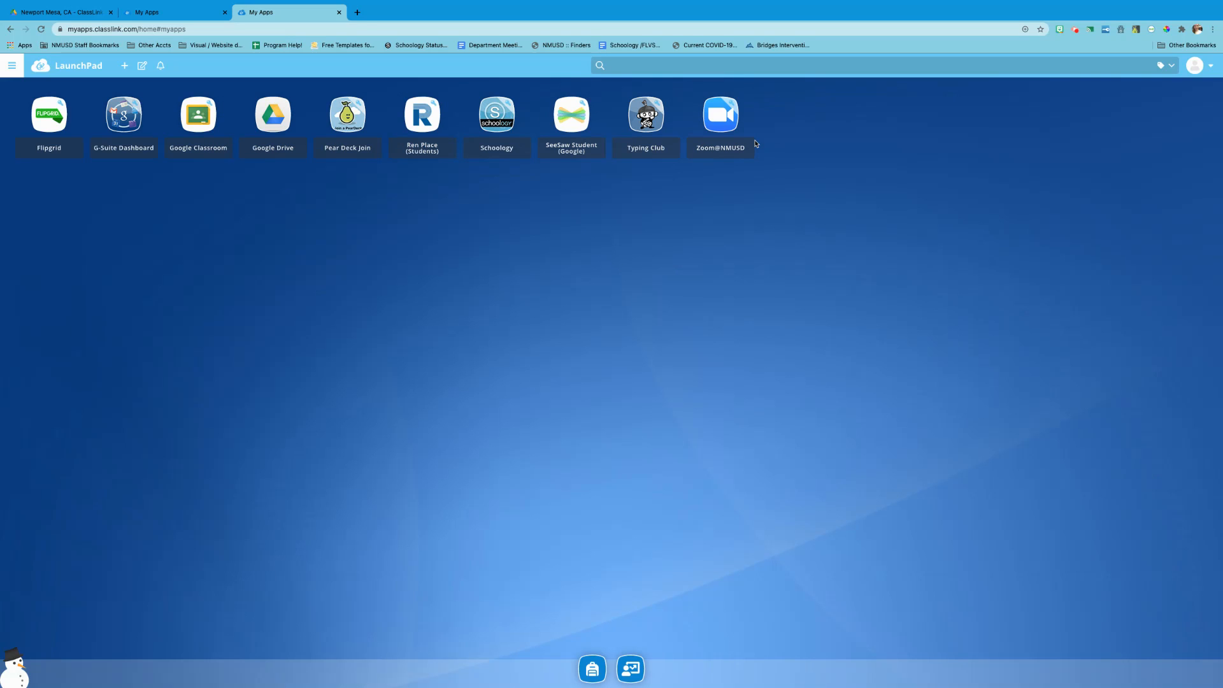
mouse_move(868, 209)
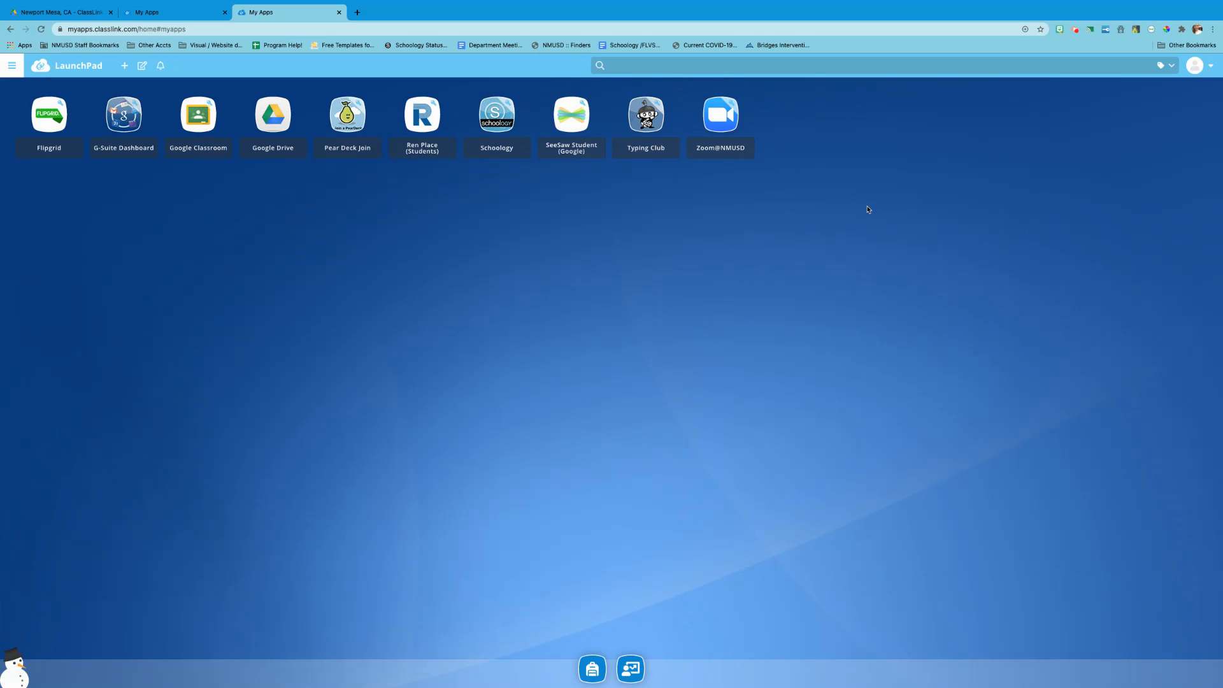
mouse_move(848, 206)
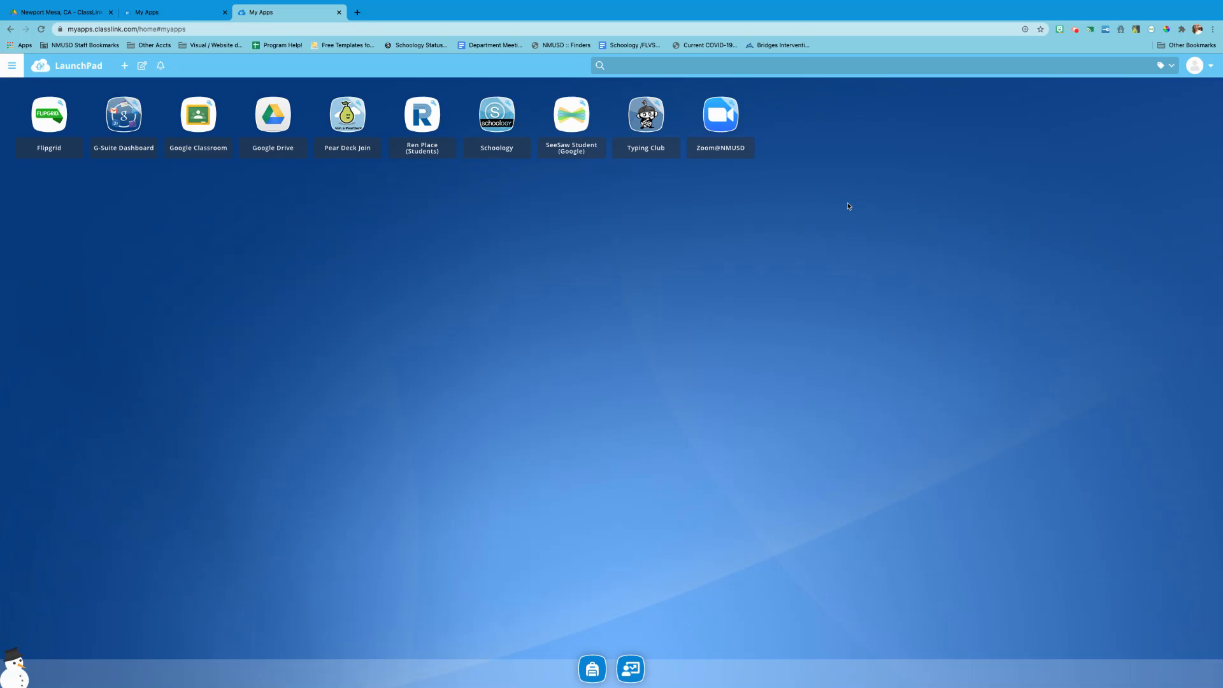
mouse_move(842, 209)
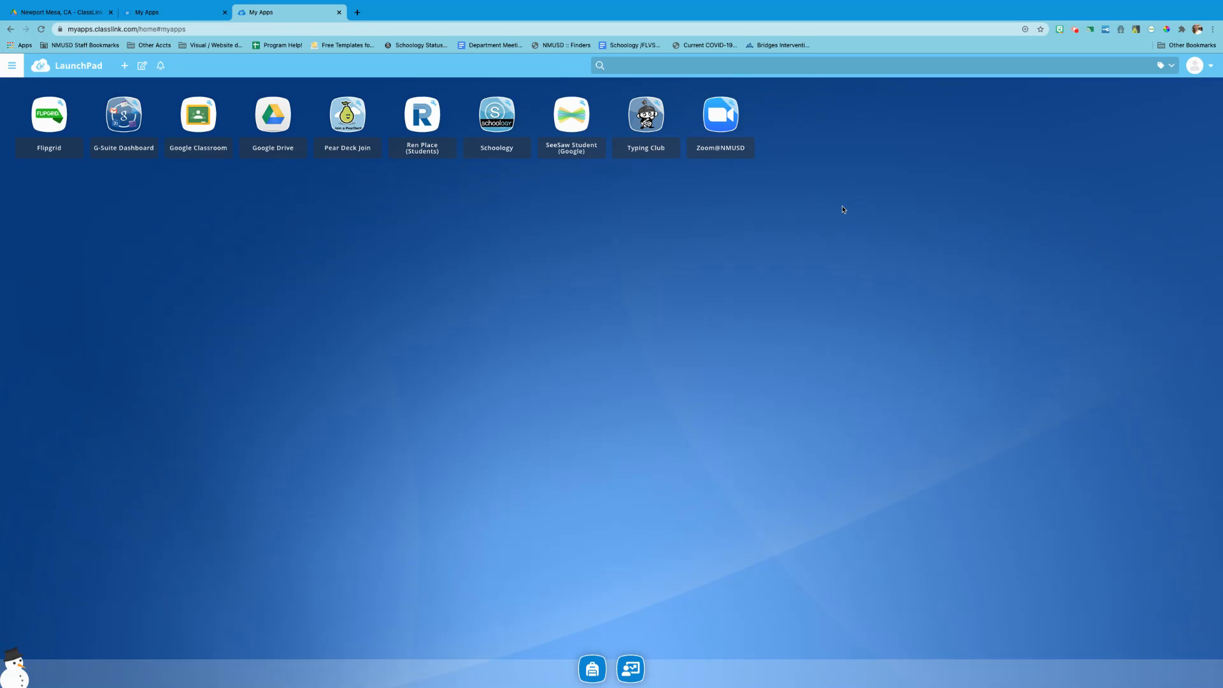
mouse_move(591, 668)
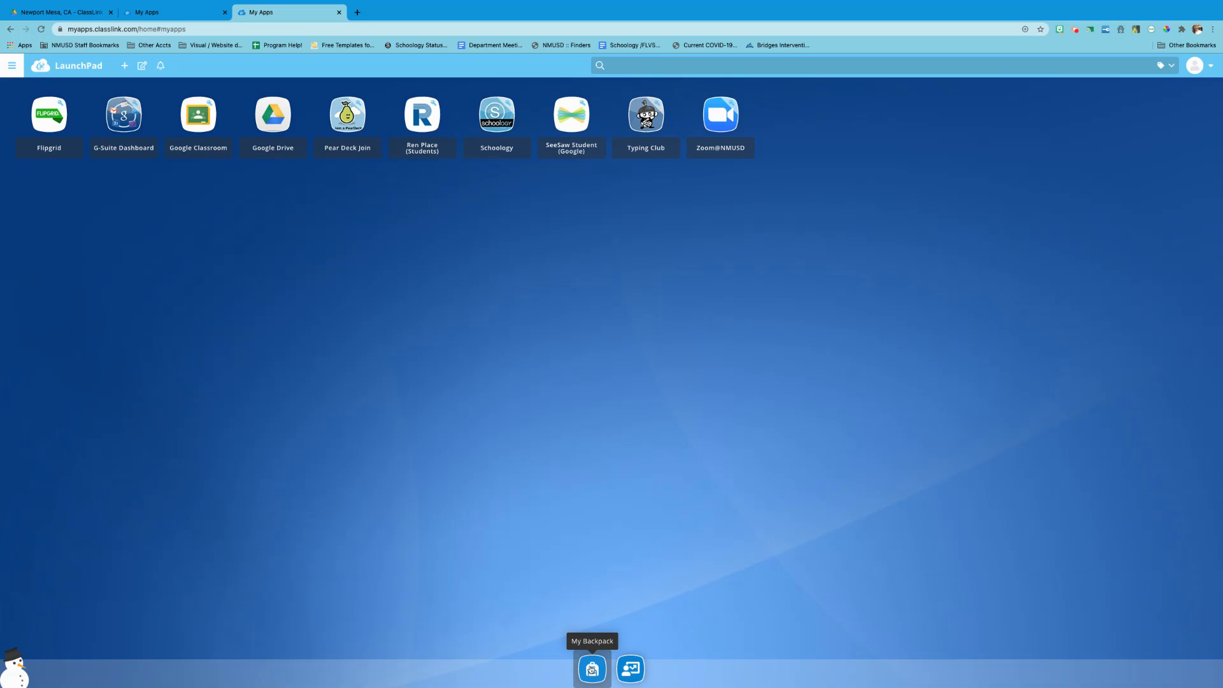
- Open My Backpack and enter the 1st Grade class to see its eight apps
left_click(591, 668)
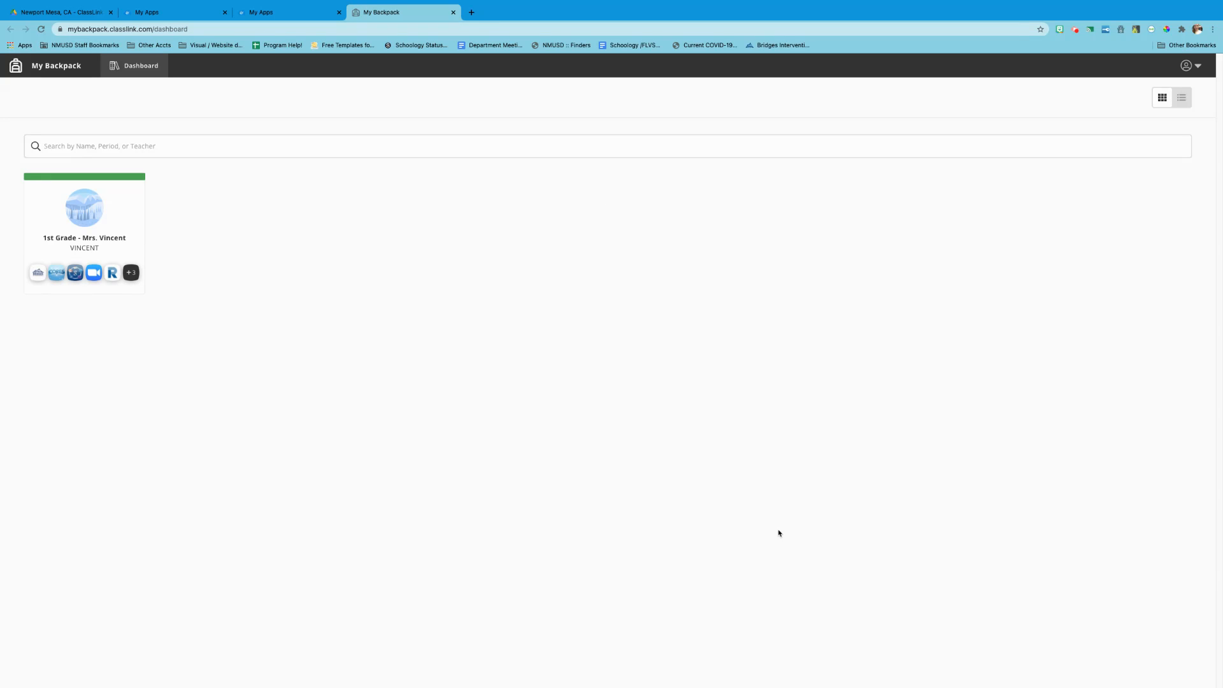
mouse_move(133, 204)
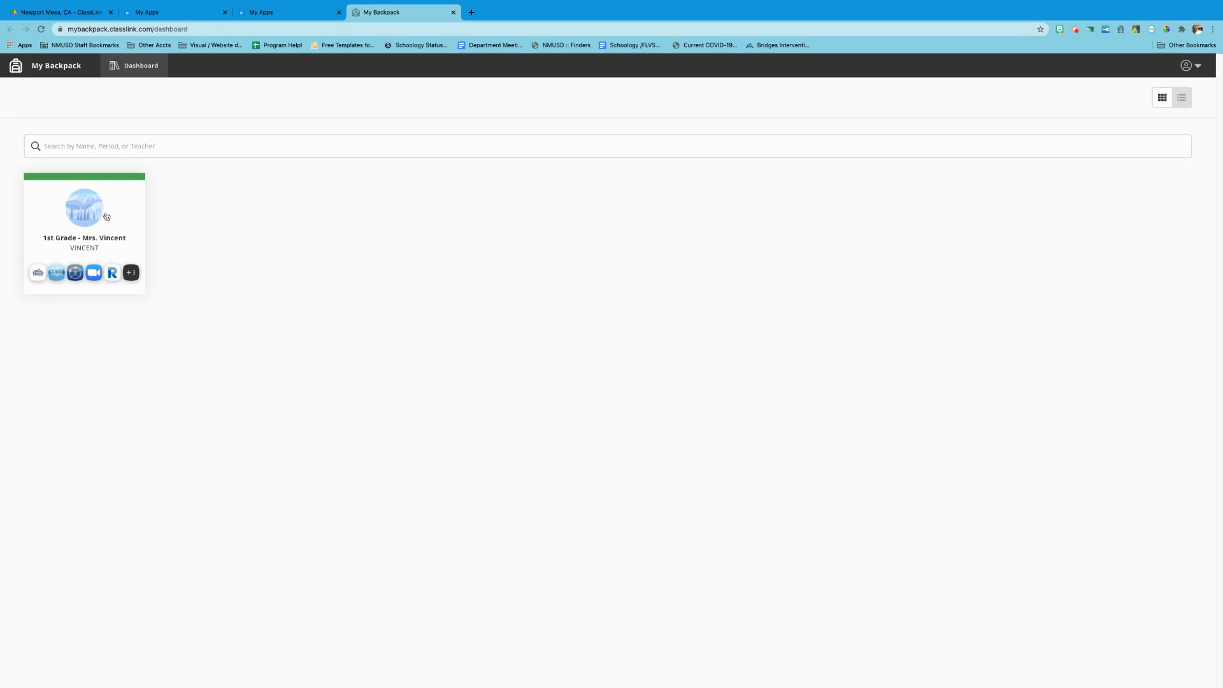
mouse_move(112, 215)
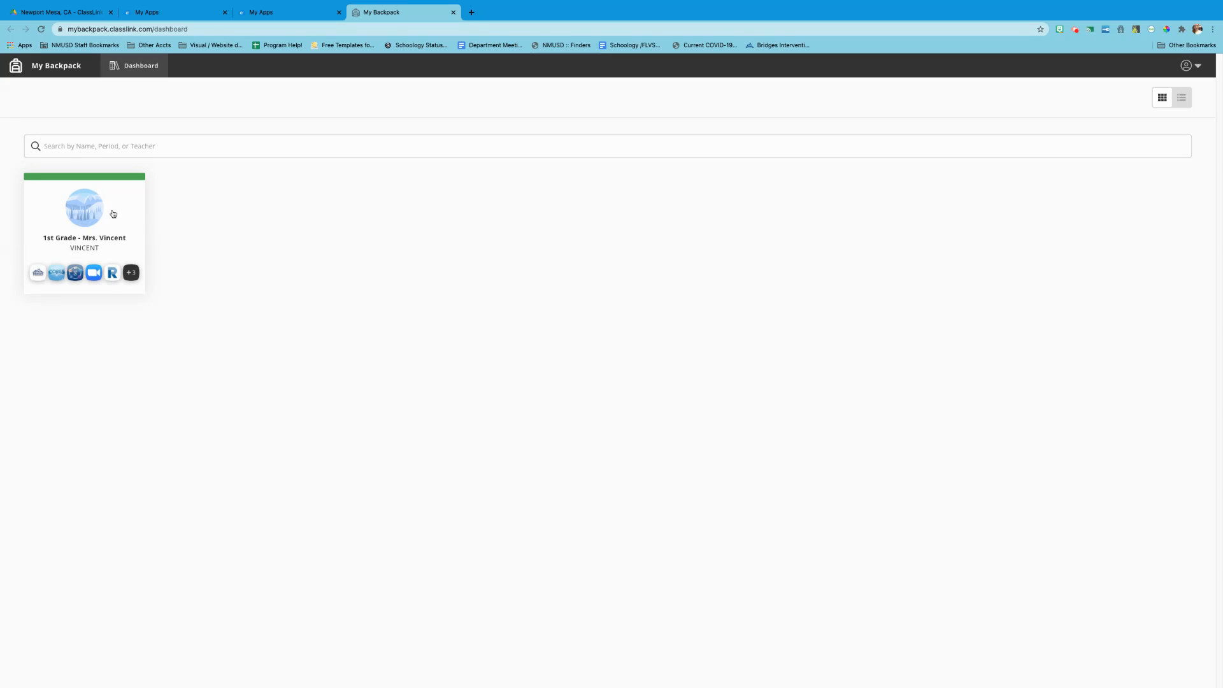
mouse_move(216, 223)
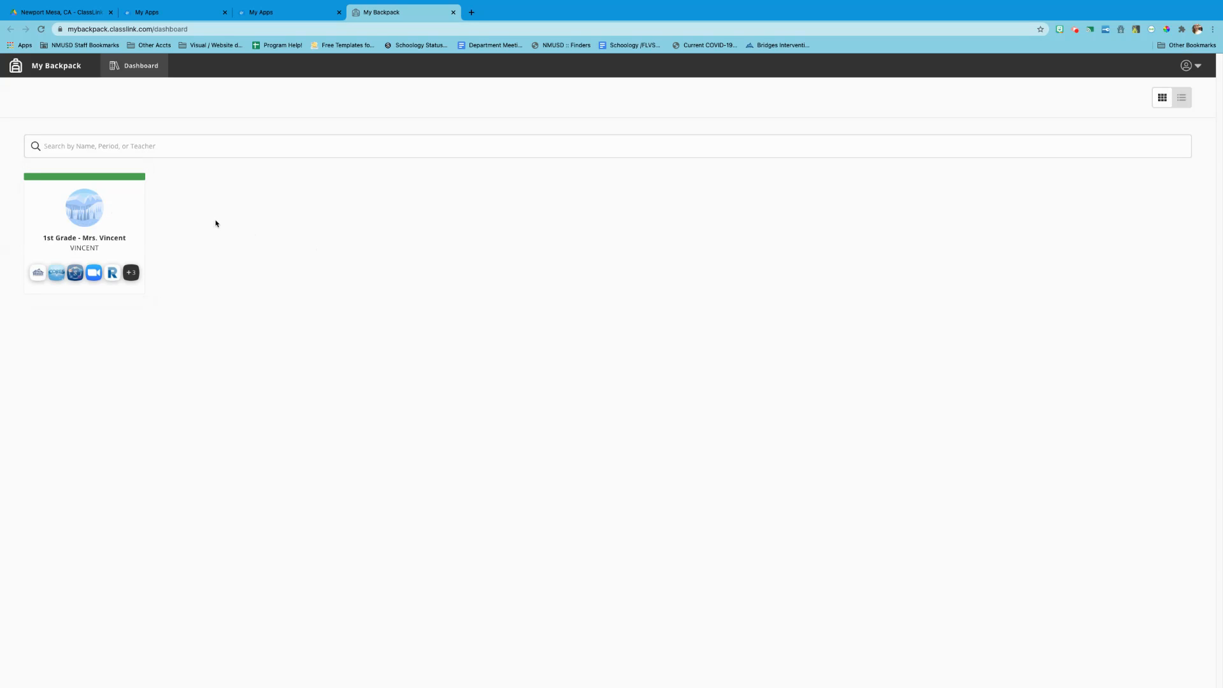
mouse_move(230, 202)
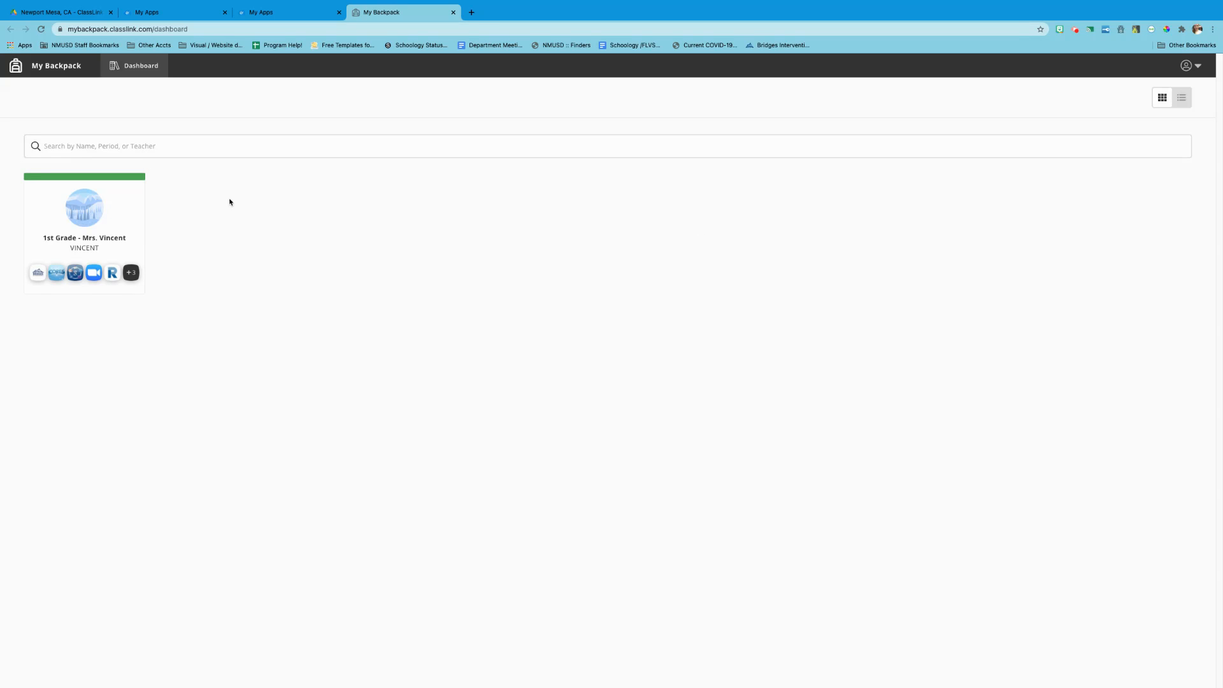
mouse_move(107, 209)
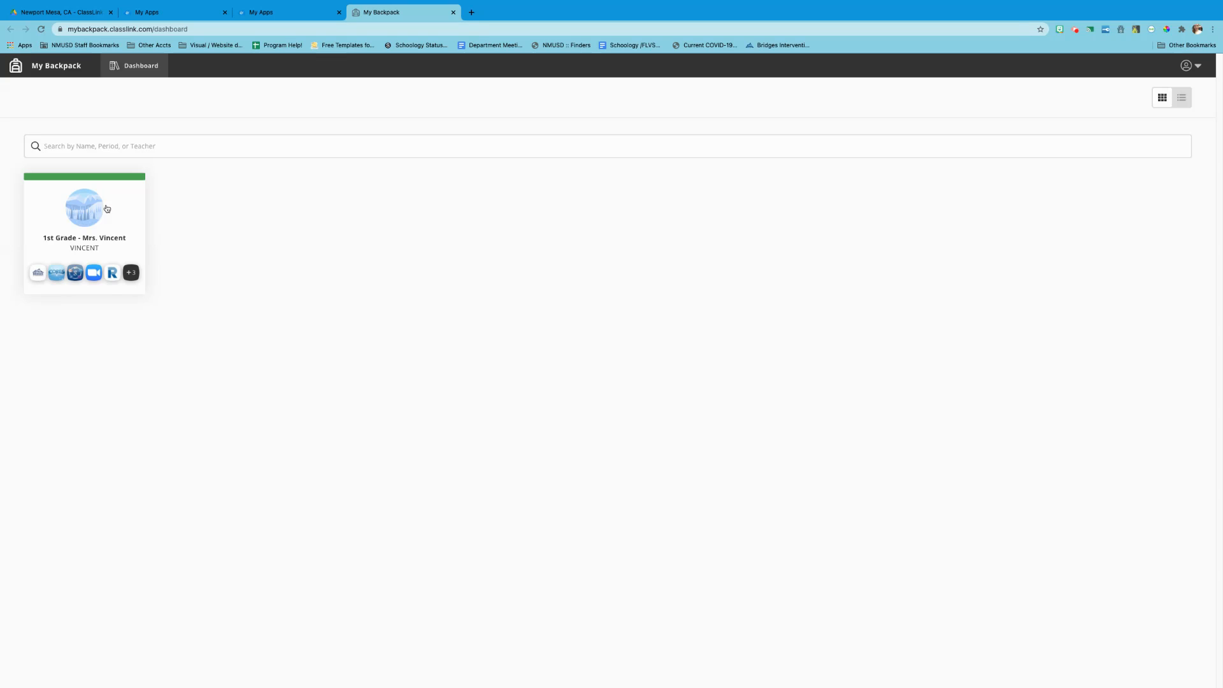
left_click(83, 211)
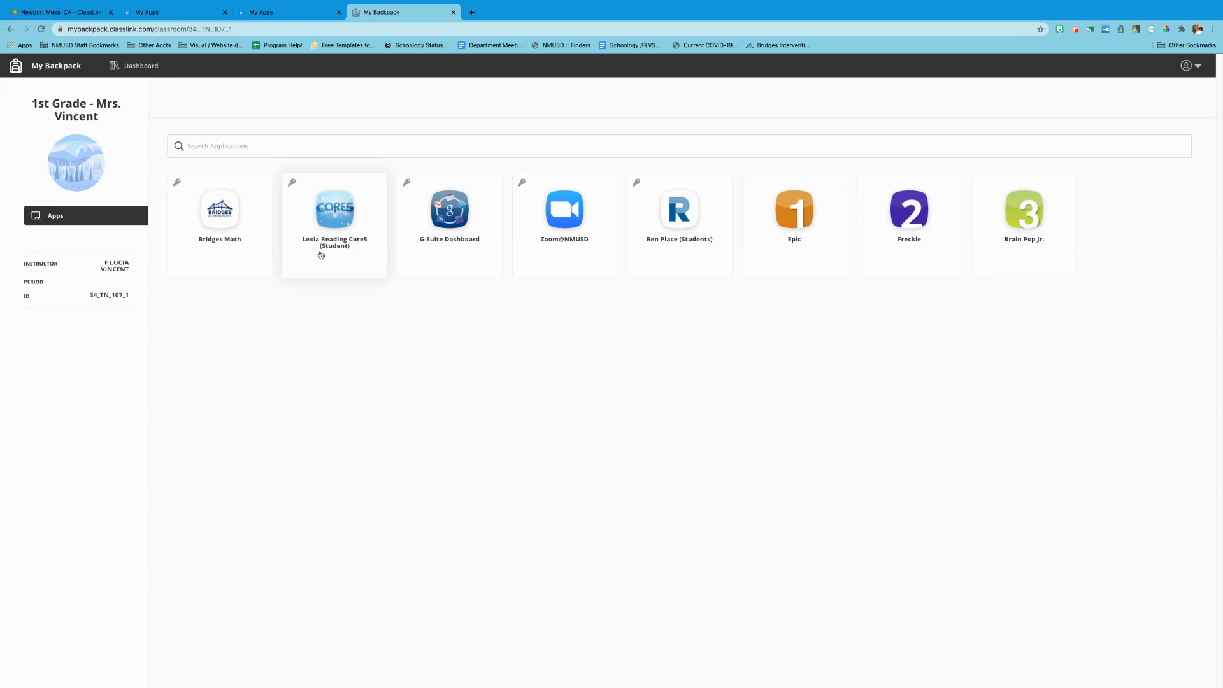
mouse_move(953, 254)
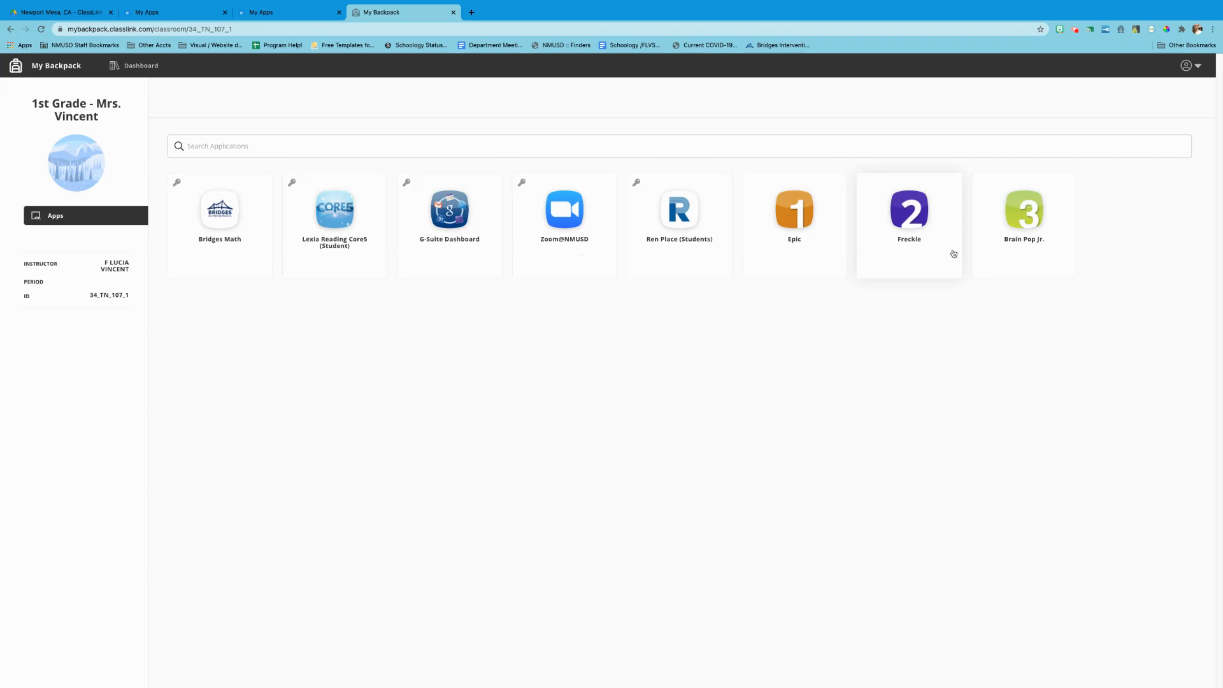
mouse_move(778, 323)
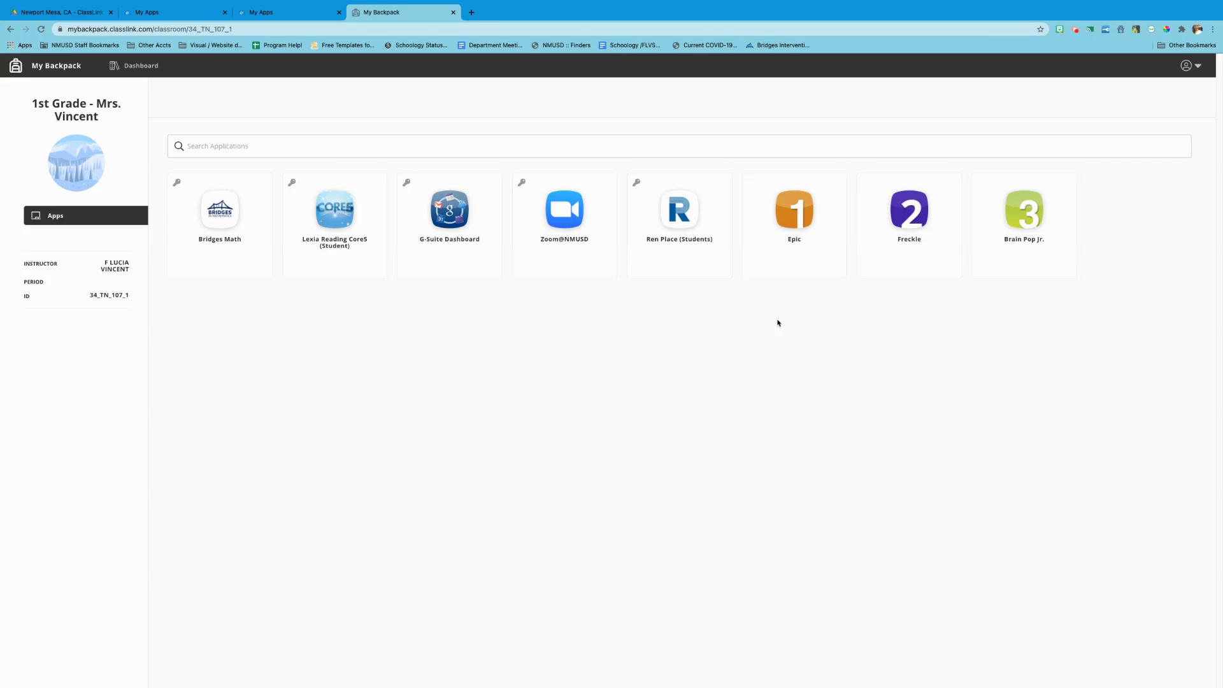
mouse_move(477, 250)
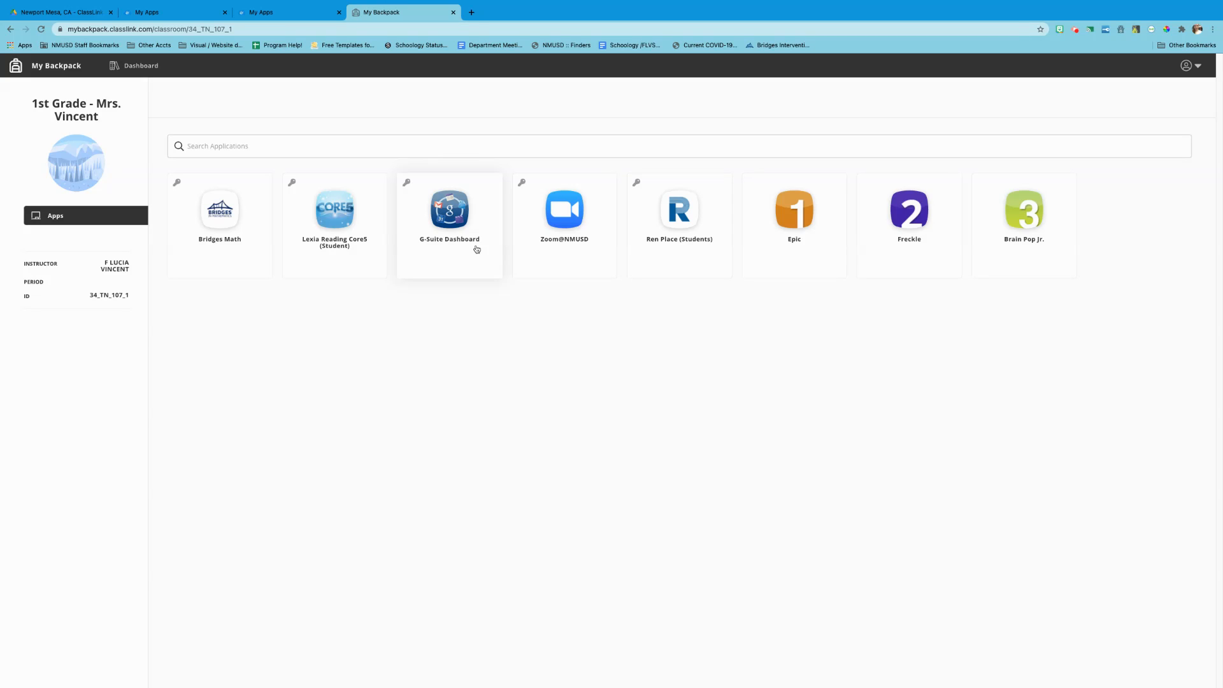
mouse_move(473, 254)
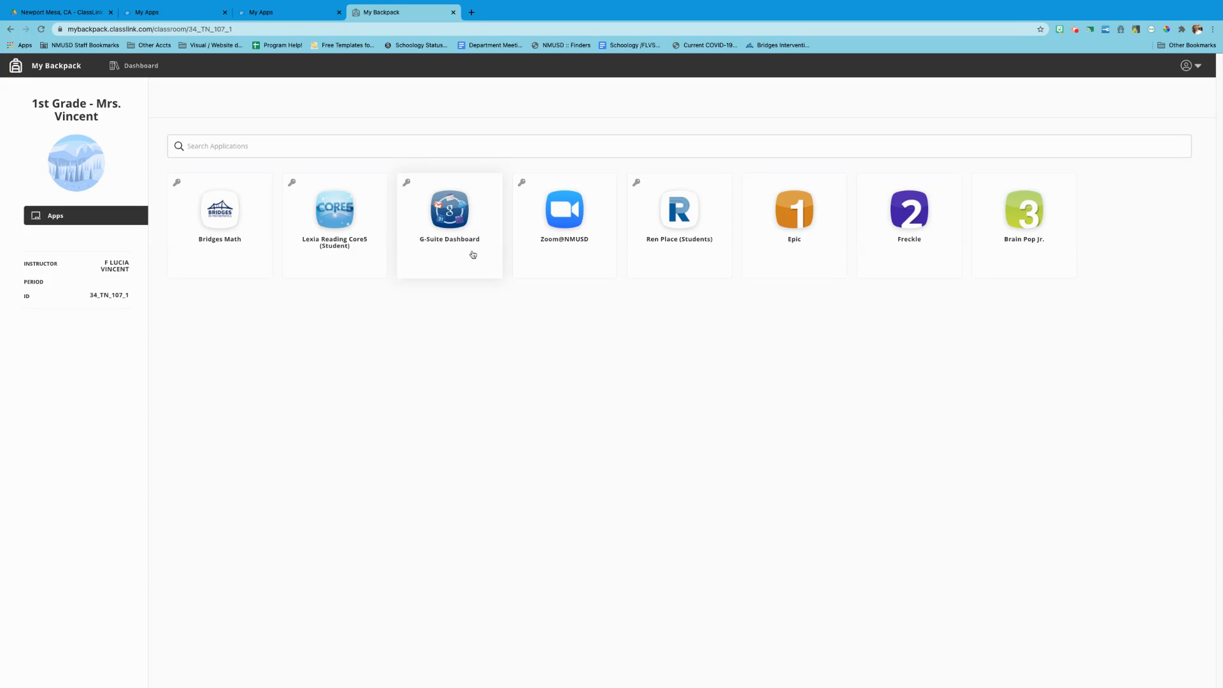
mouse_move(463, 317)
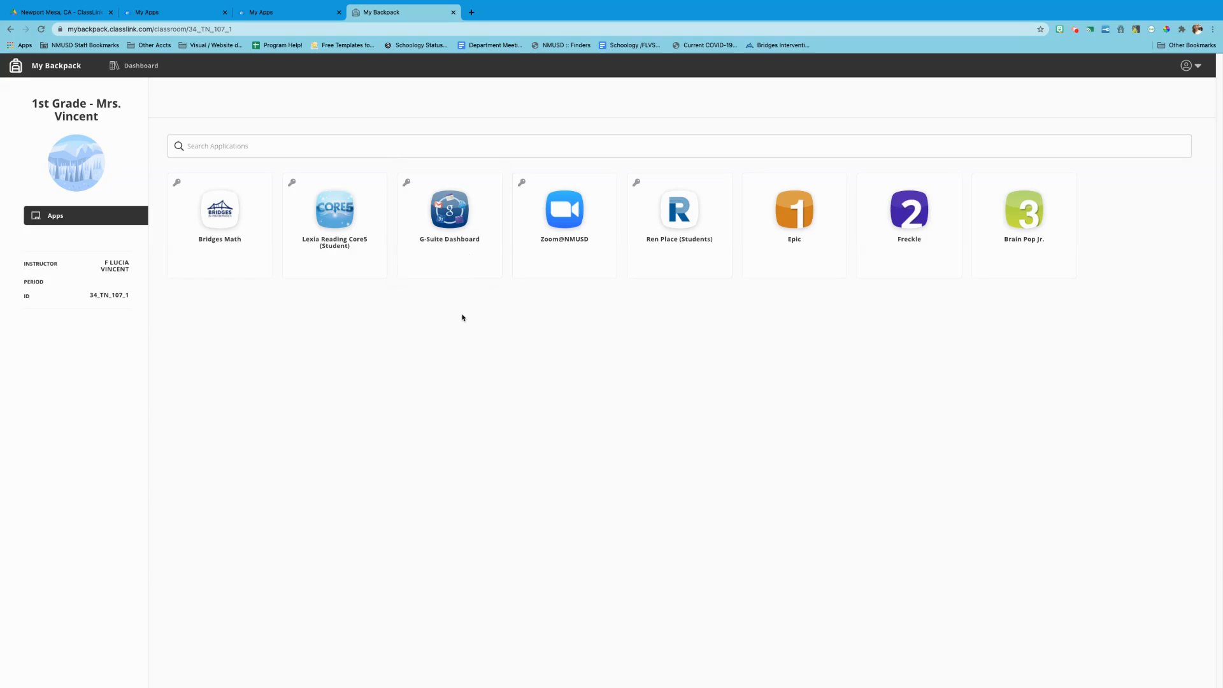